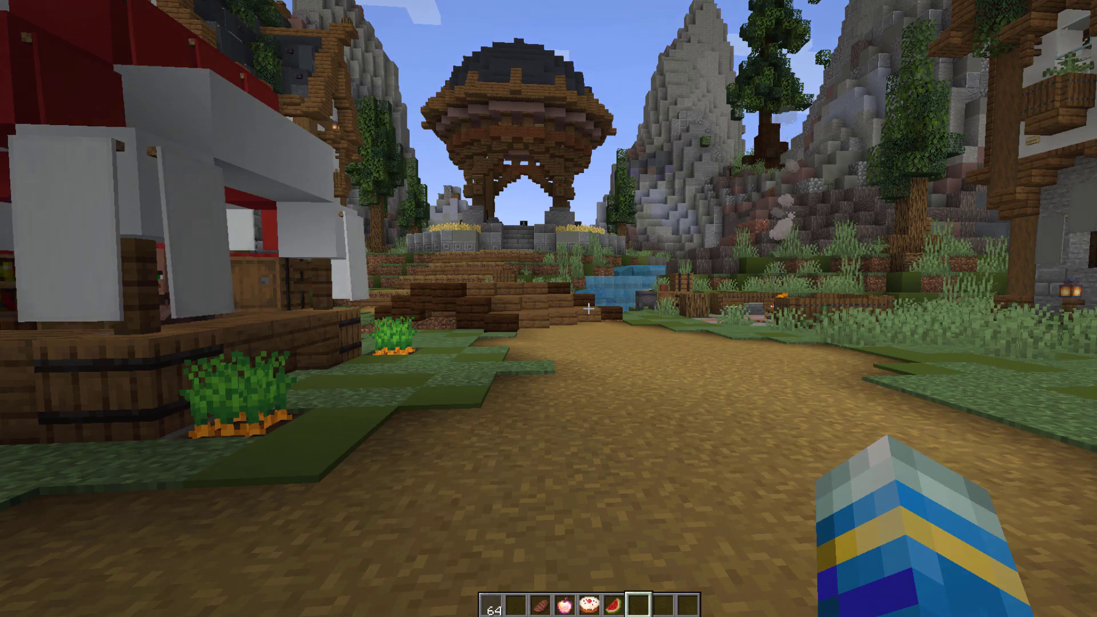
# Open the 'test' shop via /shop admin and buy the bow for 12
pyautogui.write('/shop admin')
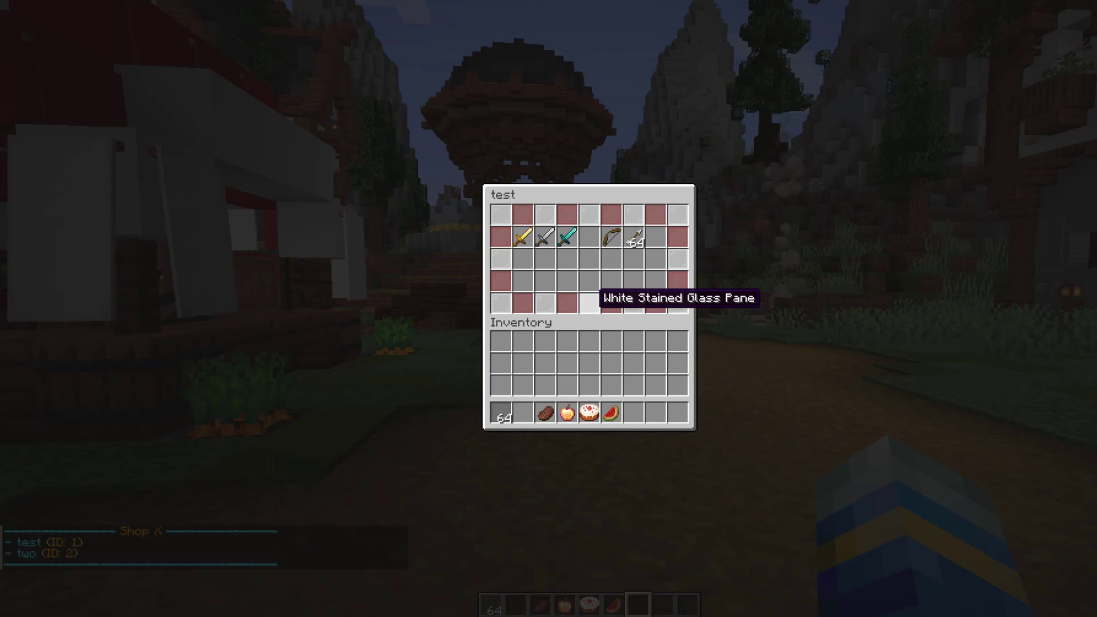
pyautogui.moveTo(520, 239)
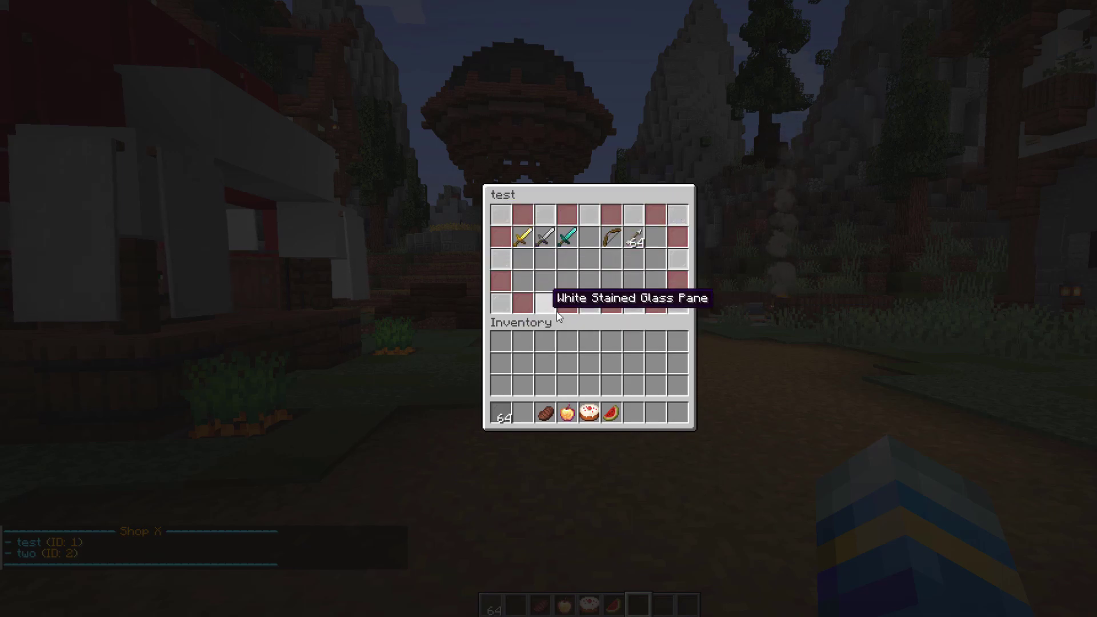
pyautogui.moveTo(605, 225)
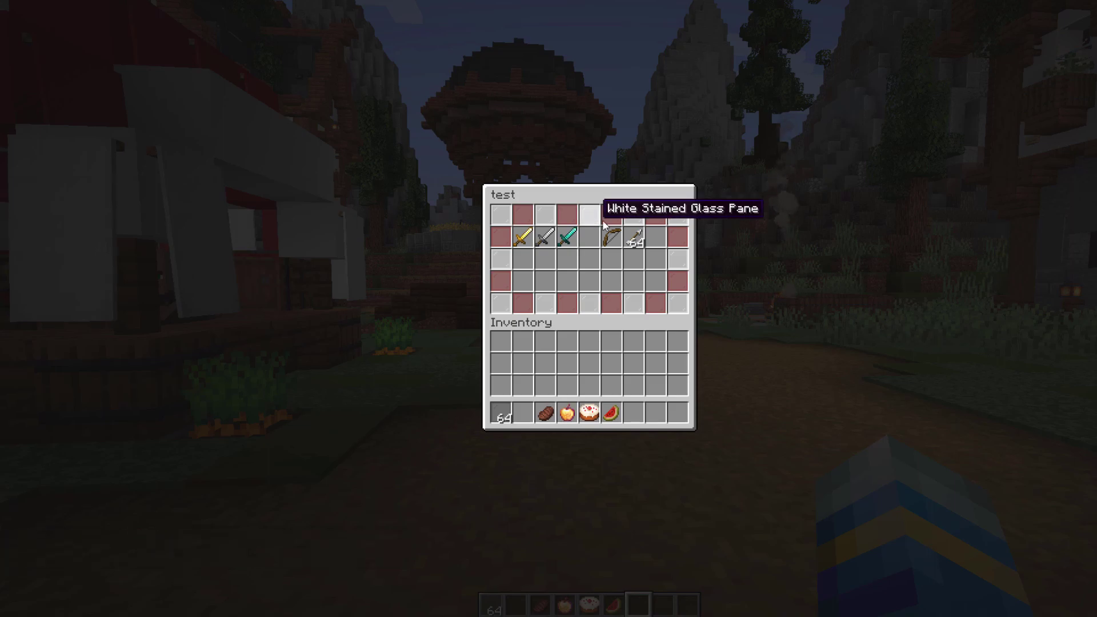
pyautogui.moveTo(675, 273)
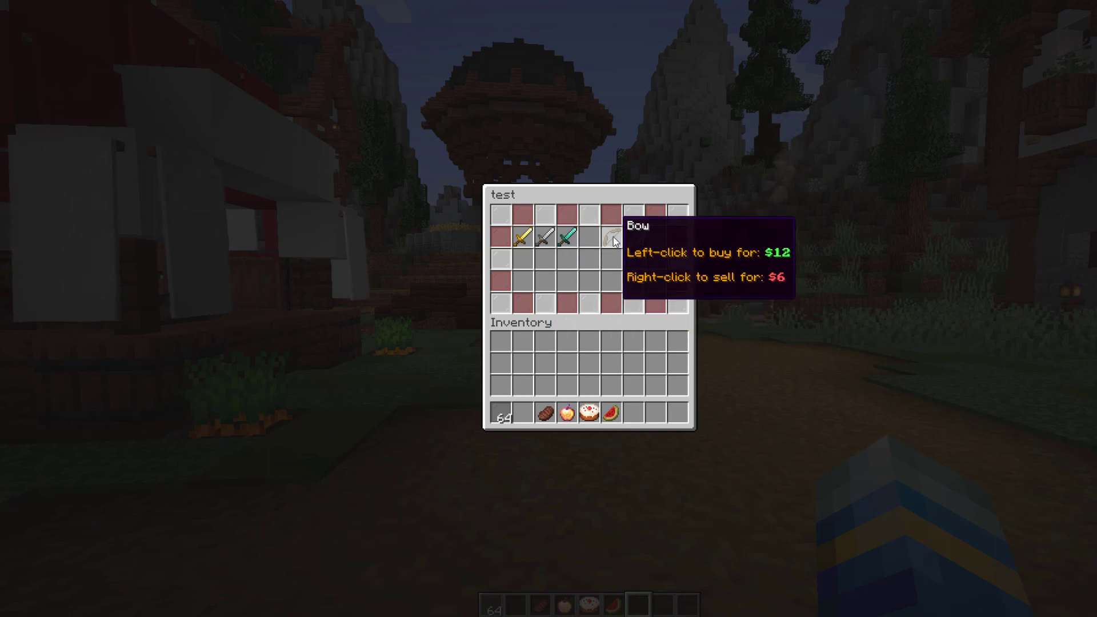
pyautogui.moveTo(572, 244)
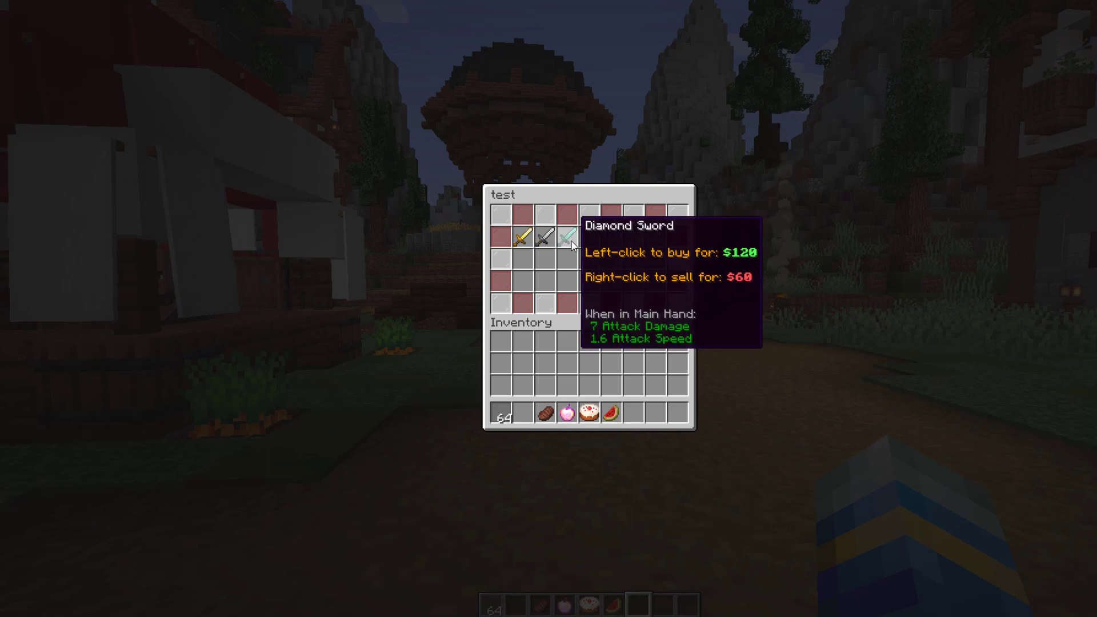
pyautogui.click(570, 244)
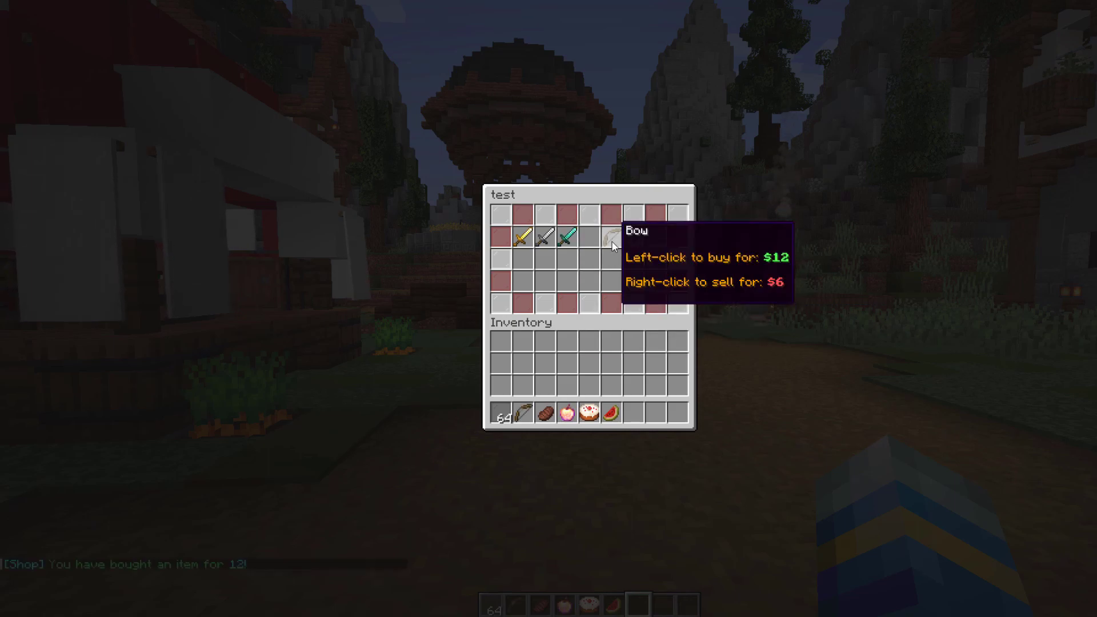
pyautogui.click(612, 237)
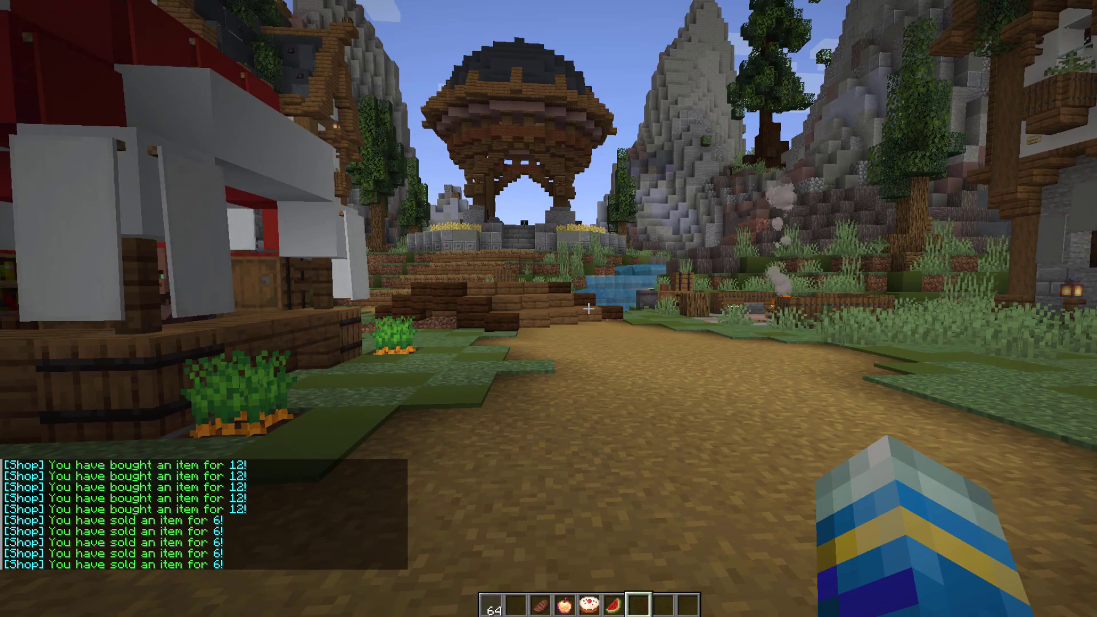
# Run /save-all to save the world
pyautogui.write('/save-all')
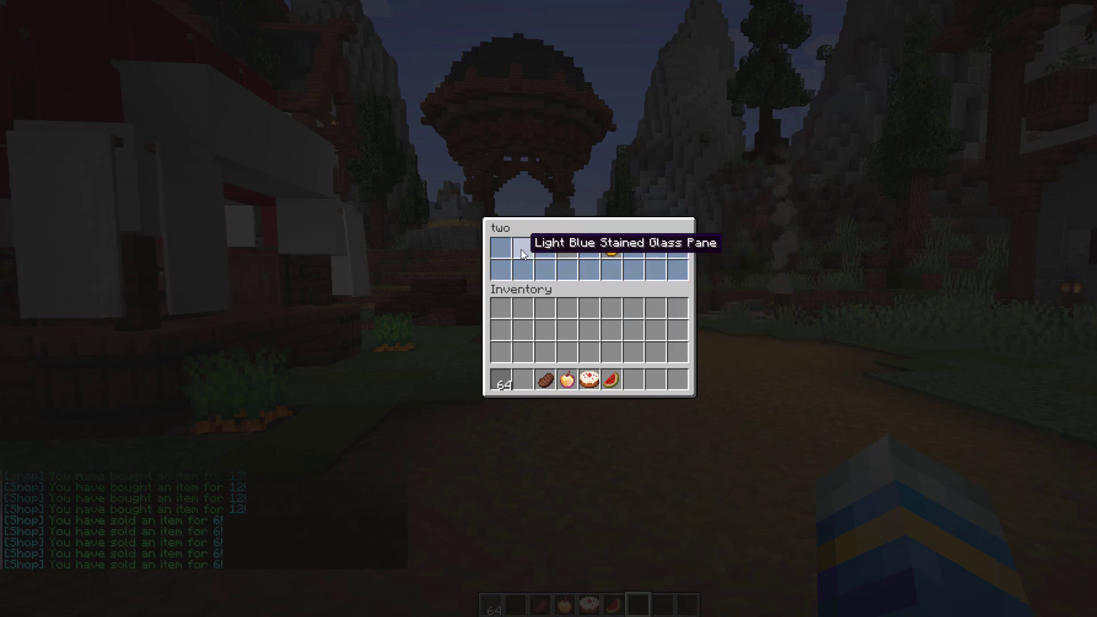
pyautogui.moveTo(563, 251)
pyautogui.write('/shop create')
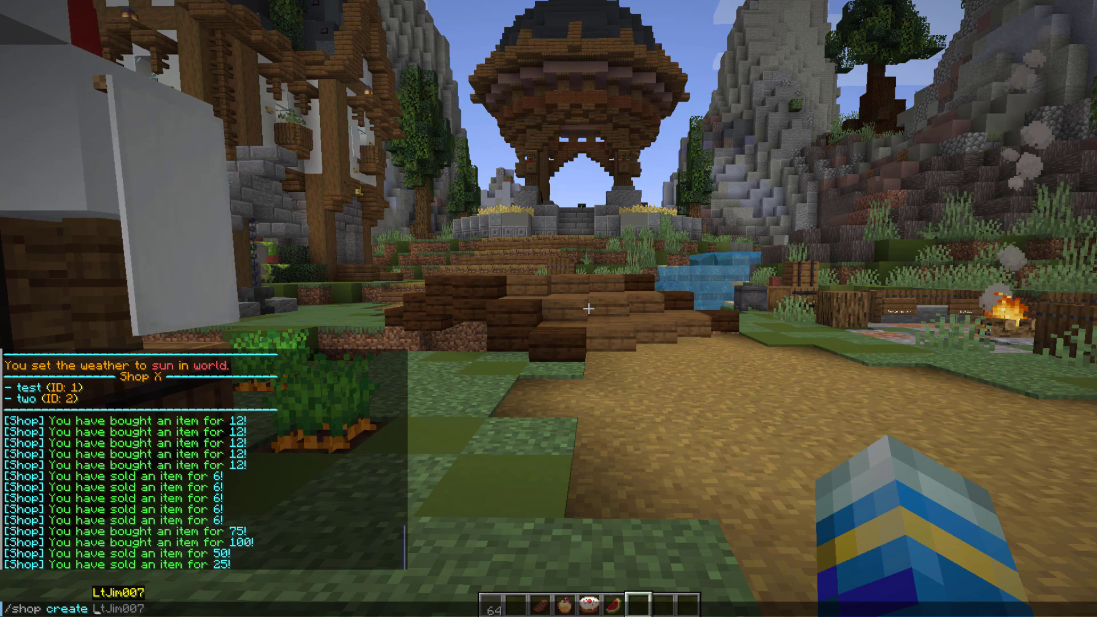
# Give the food shop size 36, then enter the edit command to open it
pyautogui.write('36')
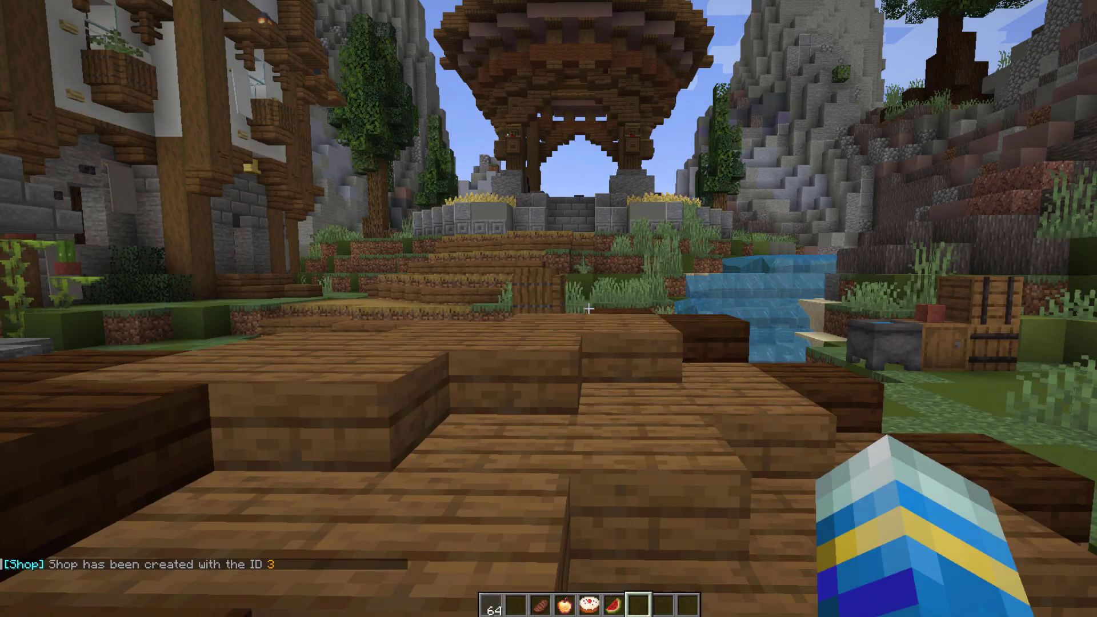
pyautogui.write('/shock')
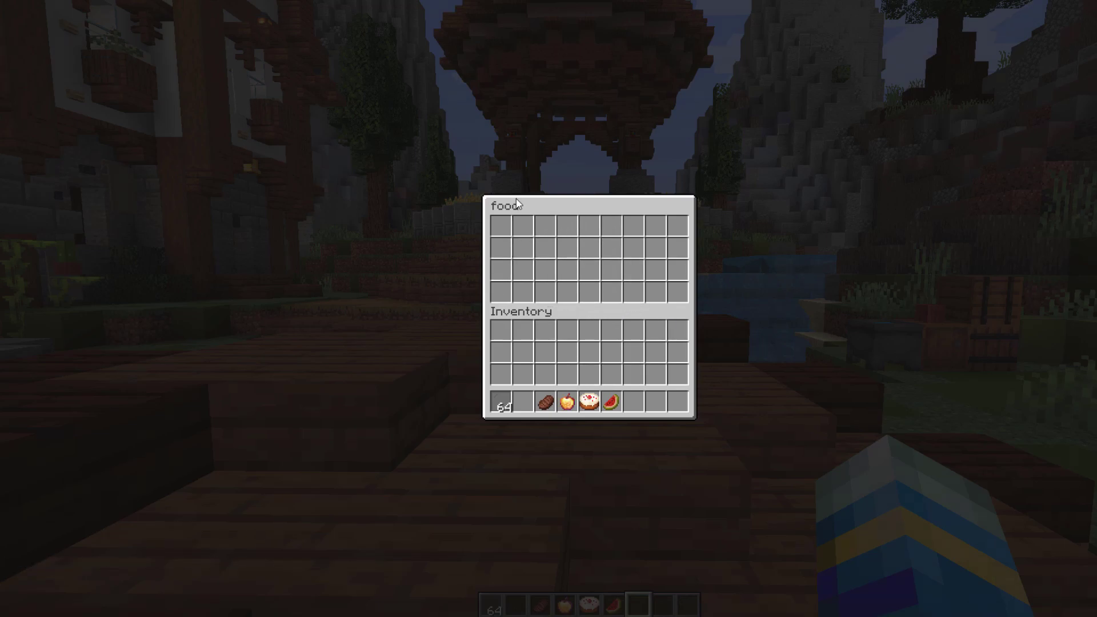
pyautogui.moveTo(569, 403)
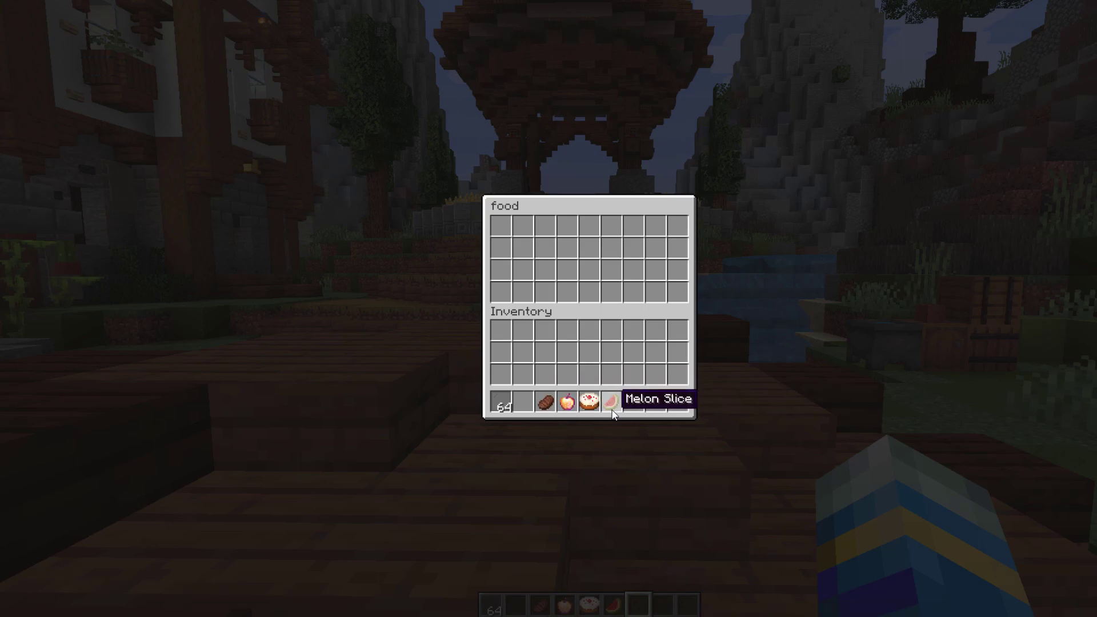
# Add melon slice, steak, apple and cake with prices (e.g. 5), arrange them, and save
pyautogui.click(611, 405)
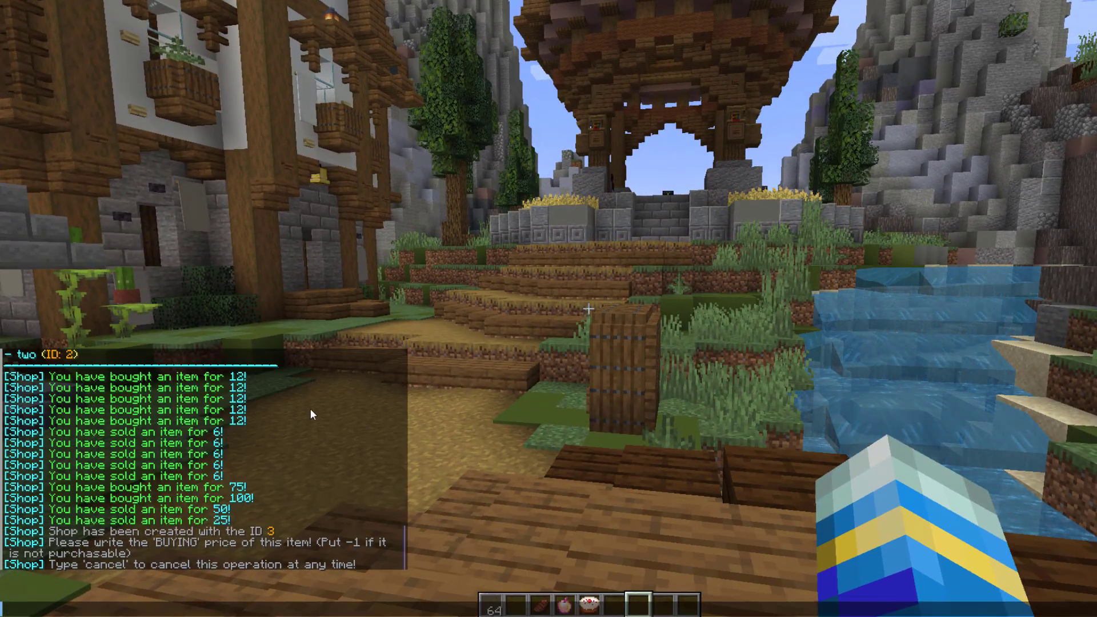
pyautogui.moveTo(246, 530)
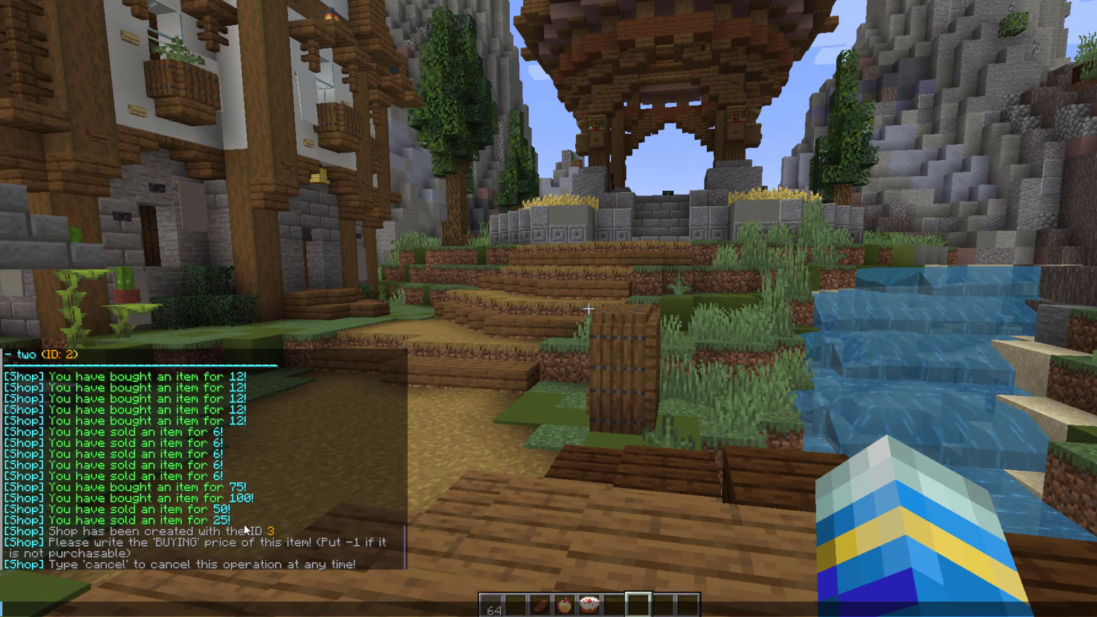
pyautogui.write('5')
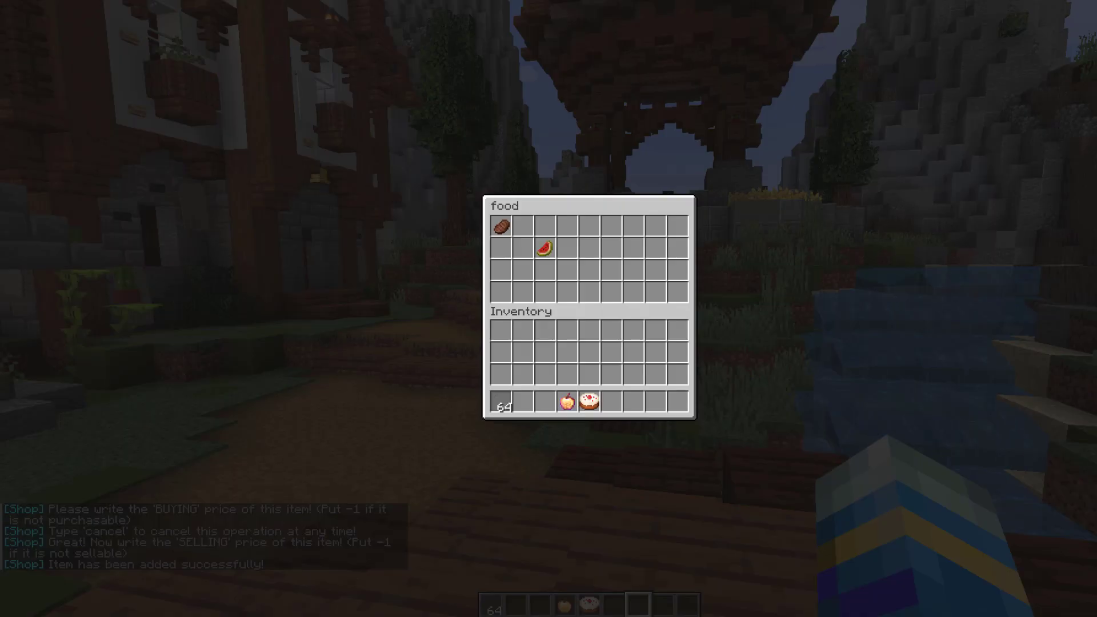
pyautogui.moveTo(499, 225); pyautogui.dragTo(592, 248)
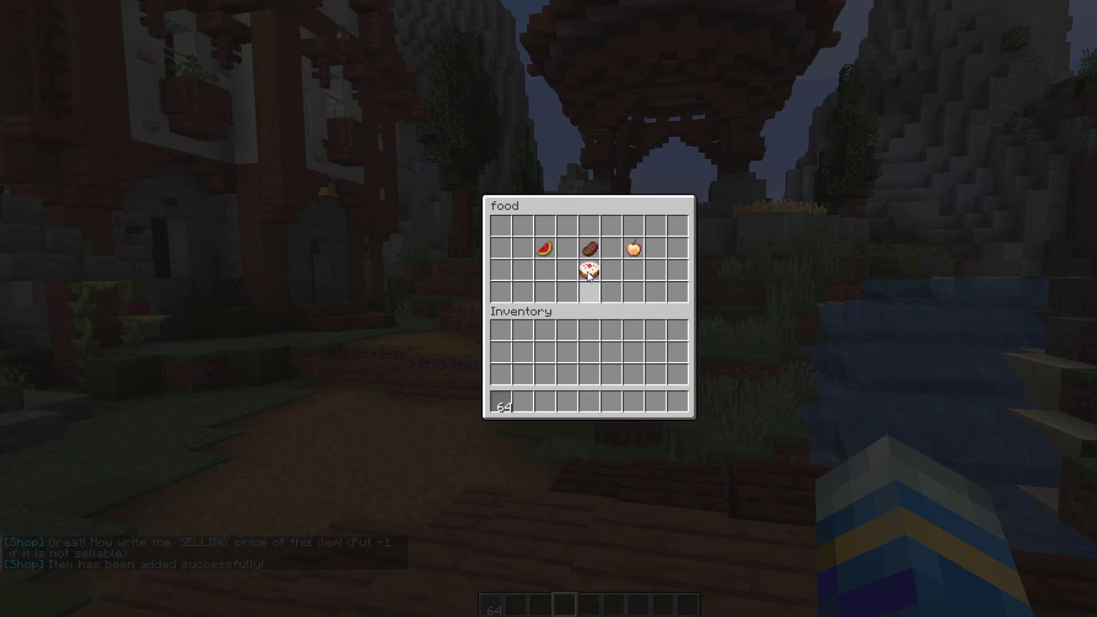
pyautogui.press('Escape')
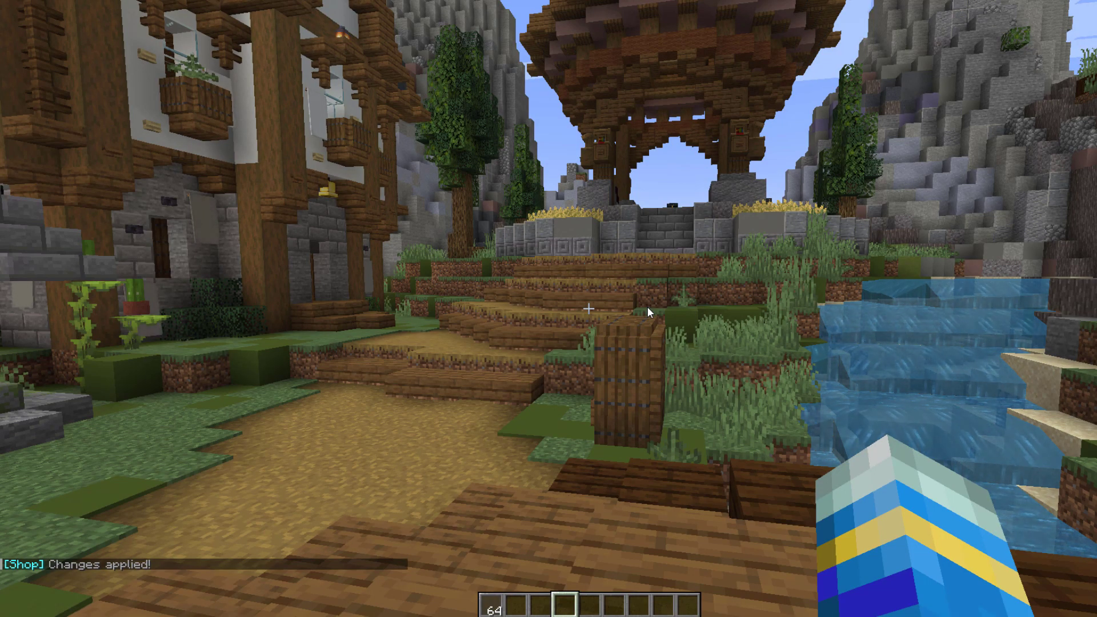
# Enter /shop delete in chat and close the food design view to save the glass-pane layout
pyautogui.write('/shop delete')
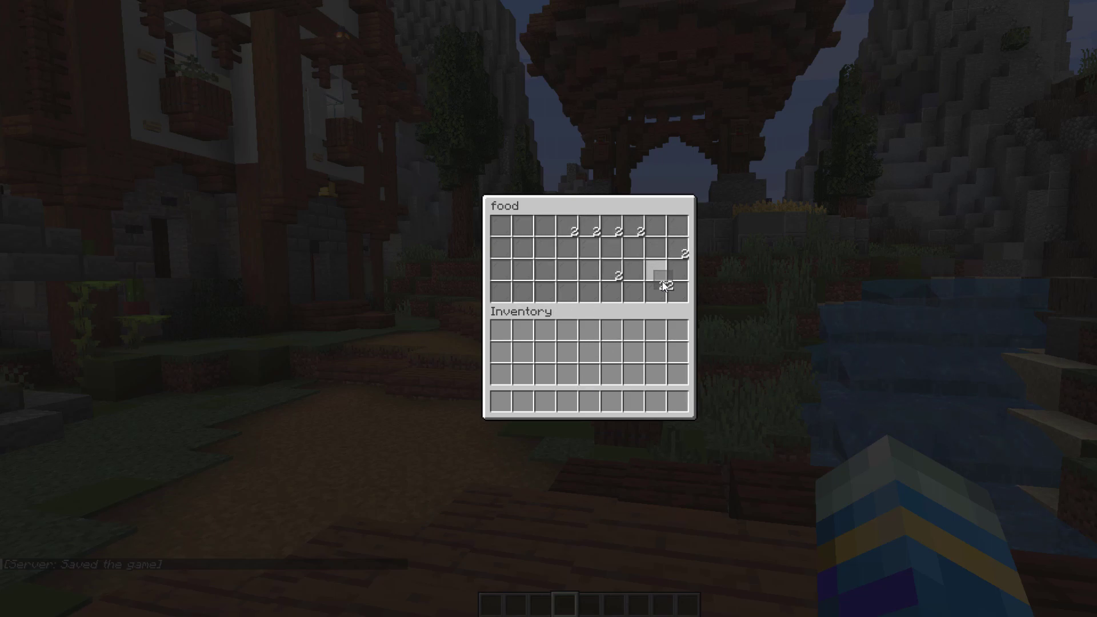
pyautogui.press('Escape')
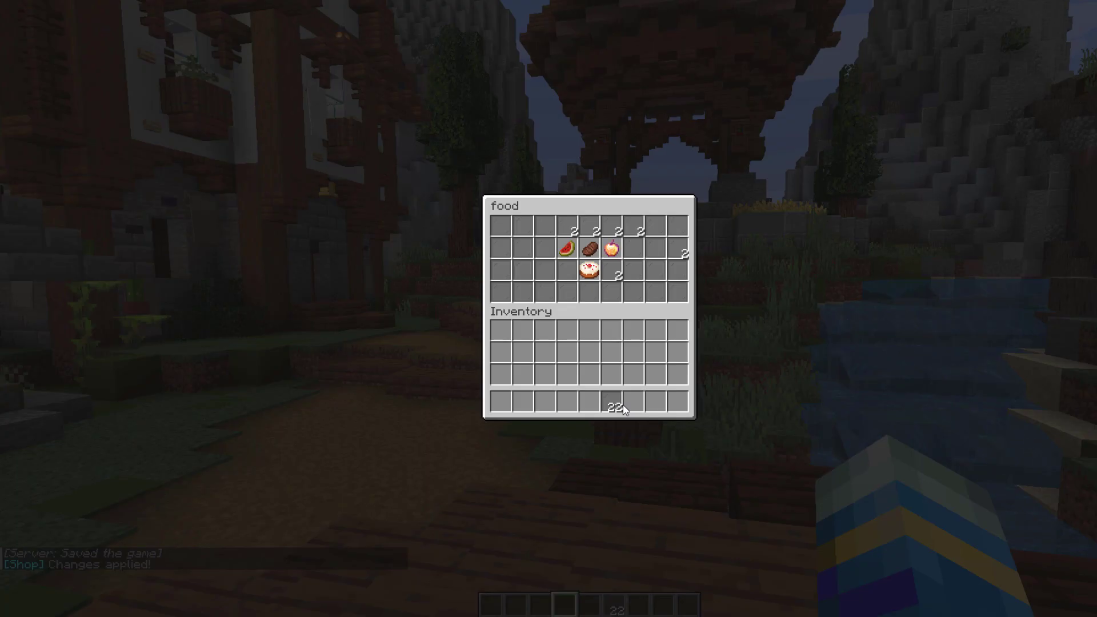
pyautogui.moveTo(591, 243)
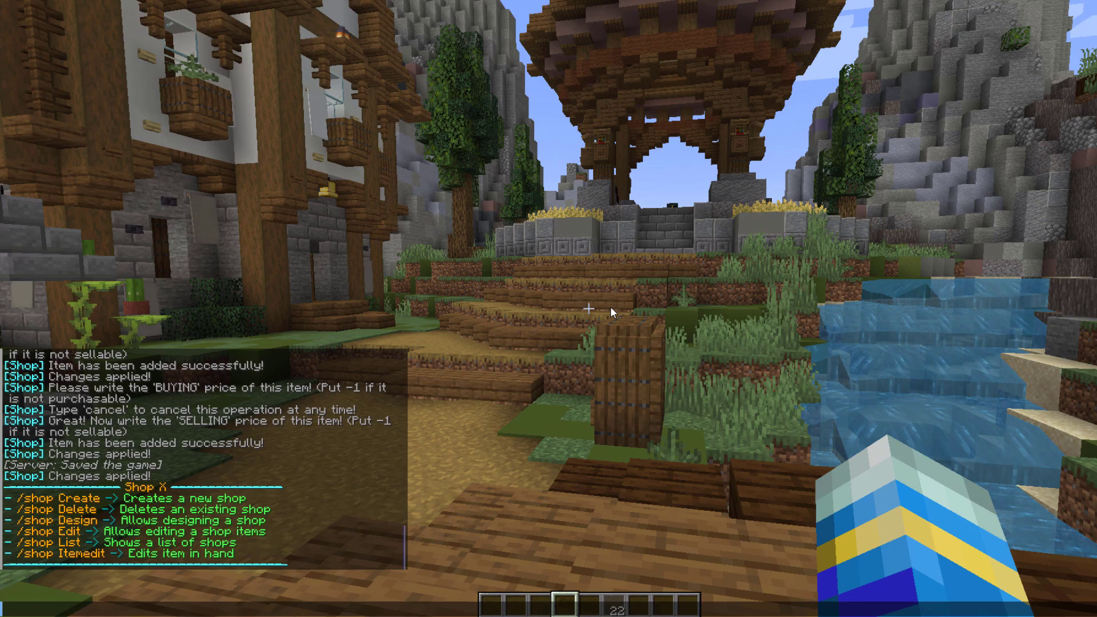
pyautogui.write('/shop delete')
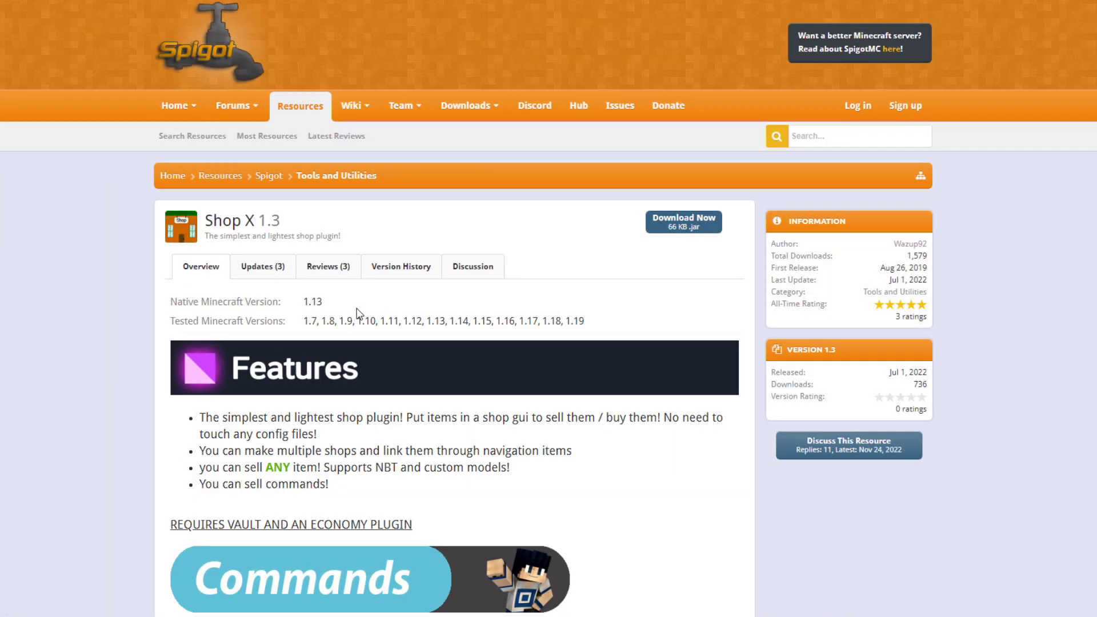
pyautogui.moveTo(556, 412)
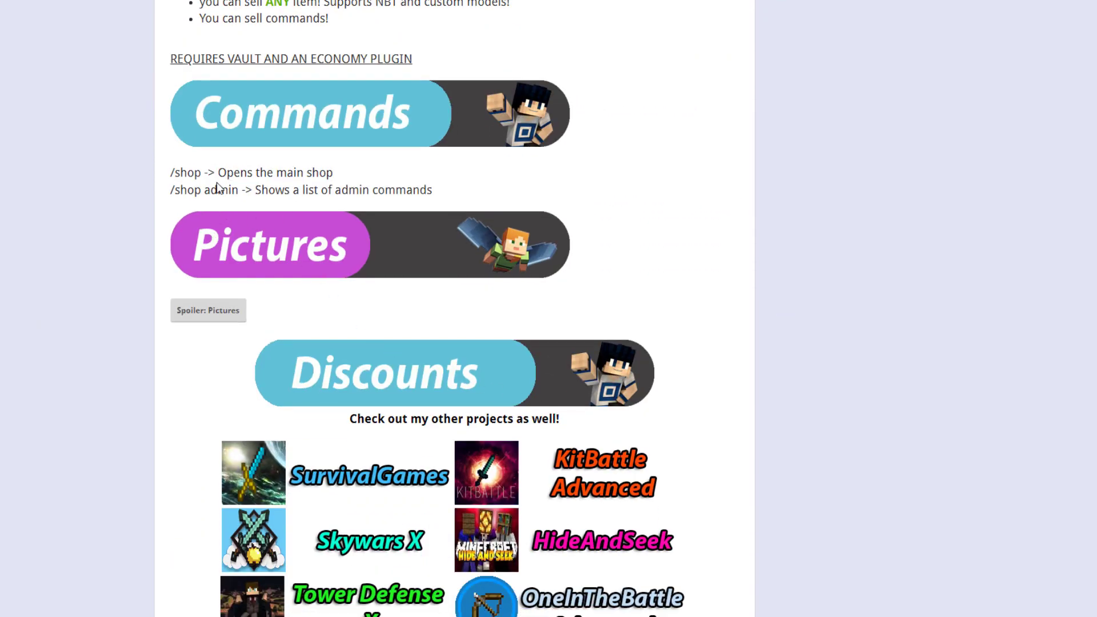
# Reveal the Shop X example pictures and scroll further down the page
pyautogui.click(208, 310)
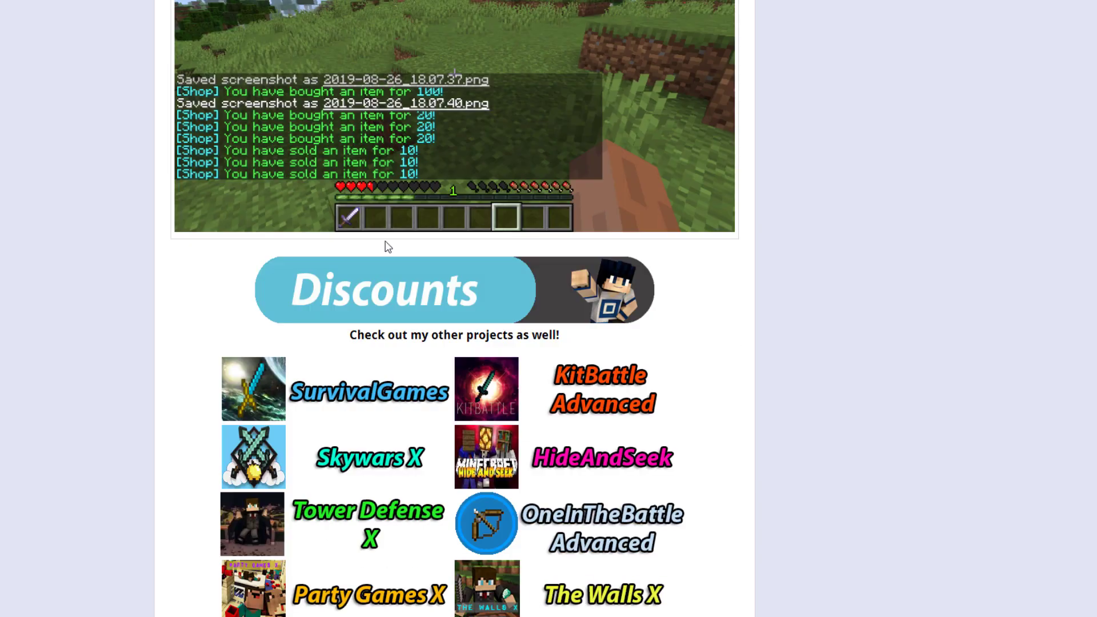
pyautogui.scroll(-3)
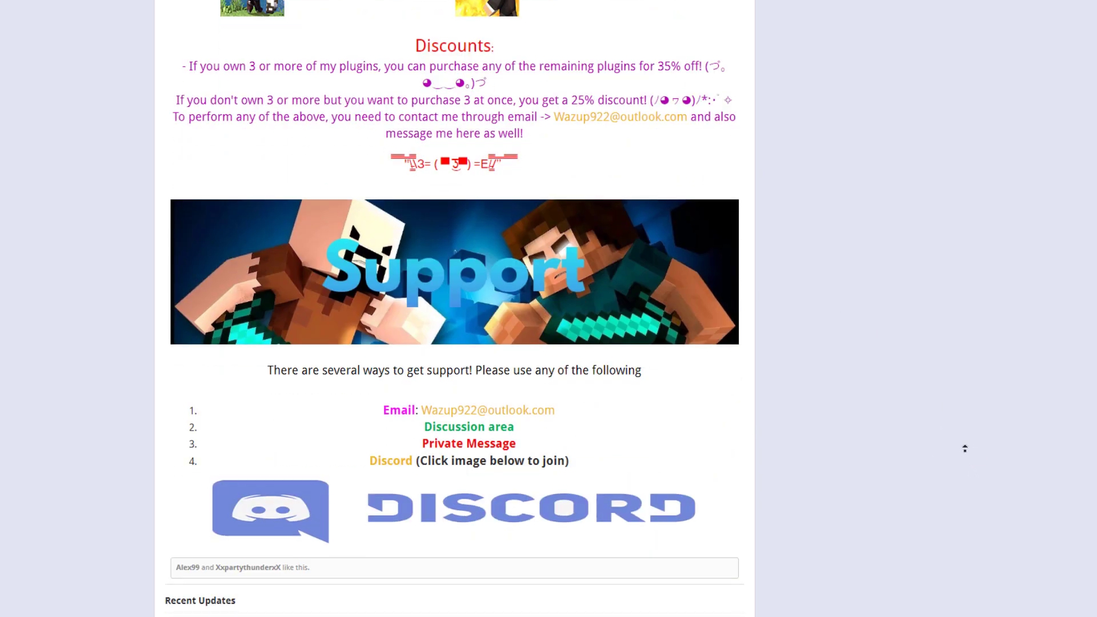